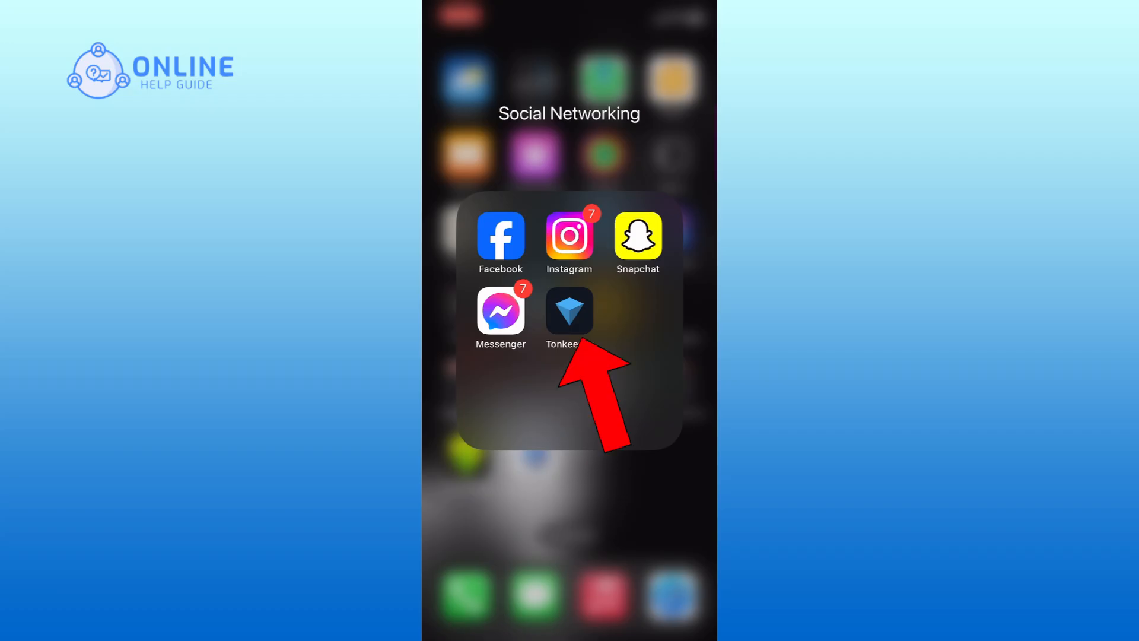
- Launch Tonkeeper from the Social Networking folder to reach the $0 wallet home screen
click(568, 311)
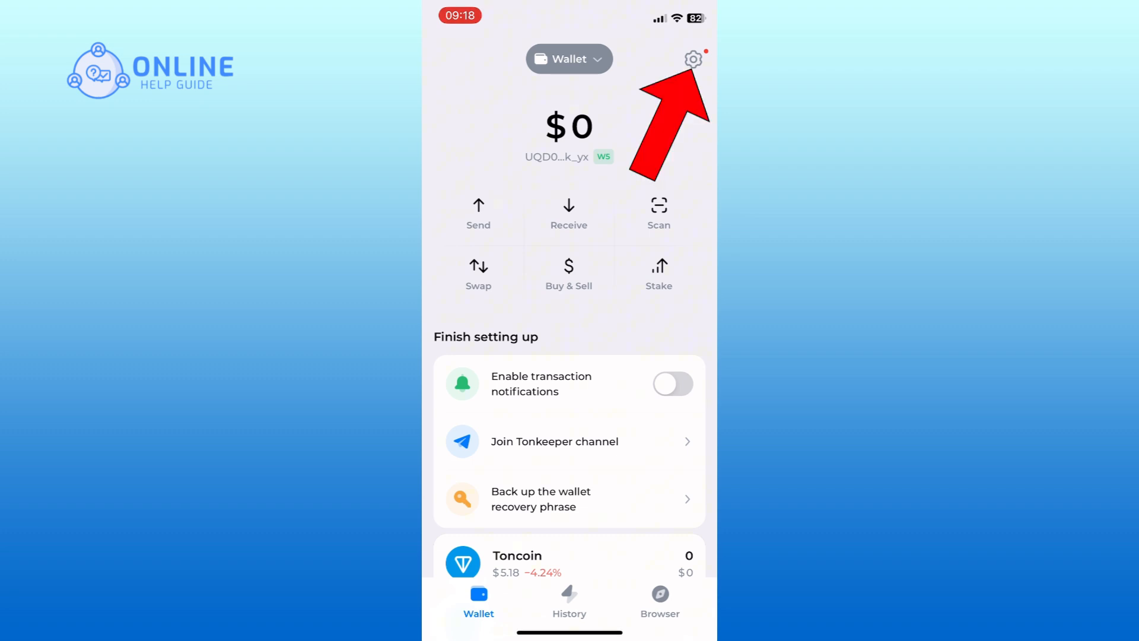
- Go to wallet Settings and bring up the Theme choices, currently set to Light
click(692, 59)
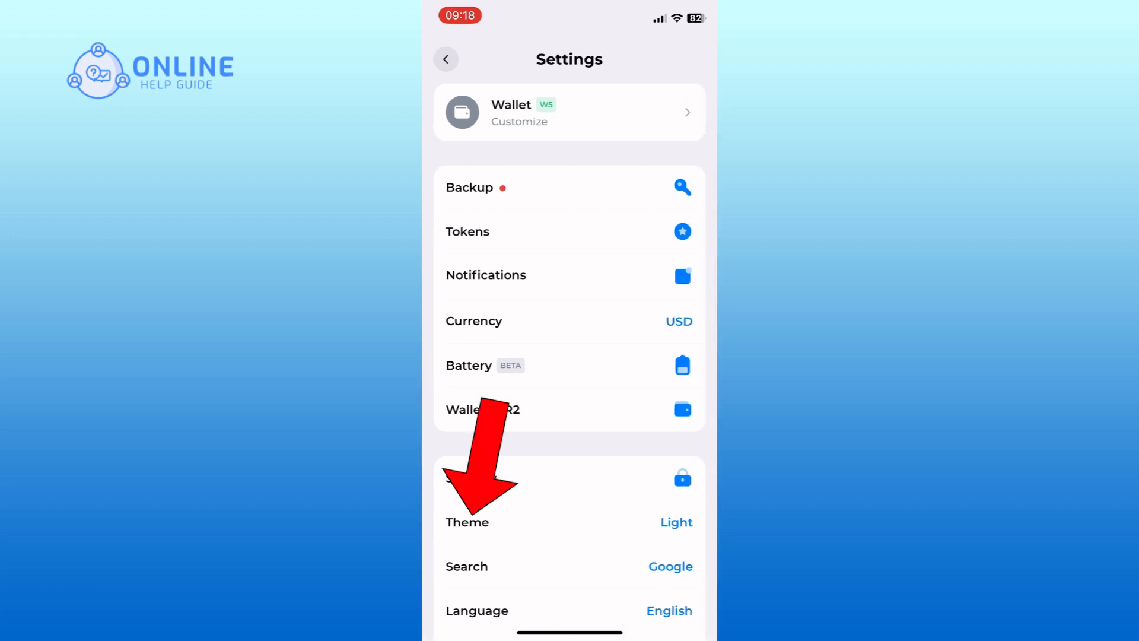
scroll(down, 3)
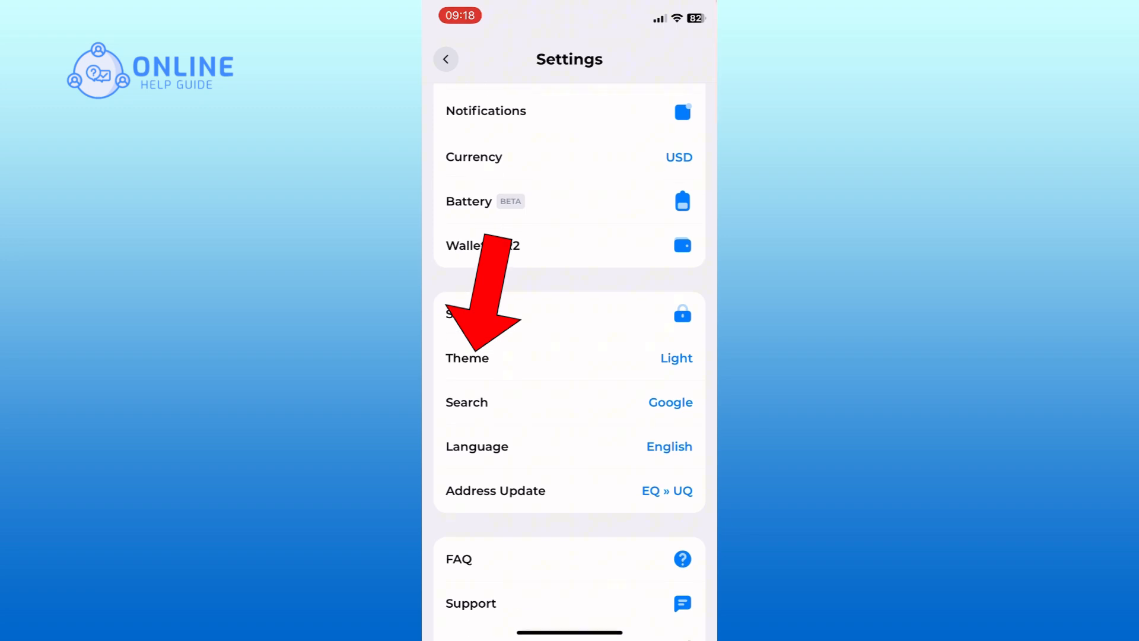
click(674, 357)
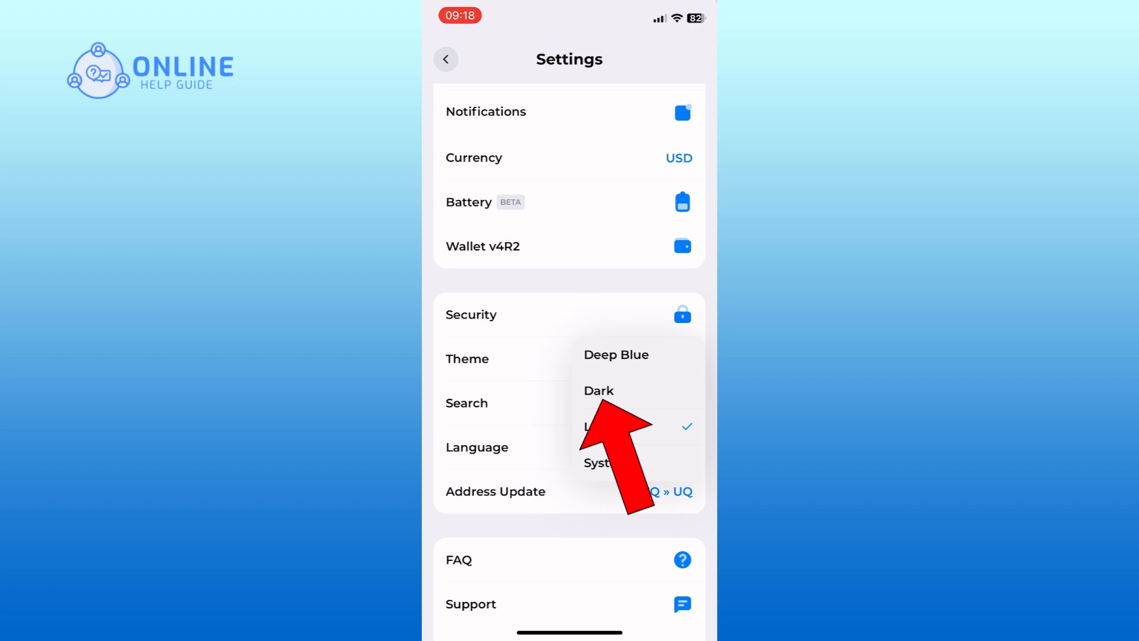
- Choose Dark from the theme menu in place of Light
click(589, 426)
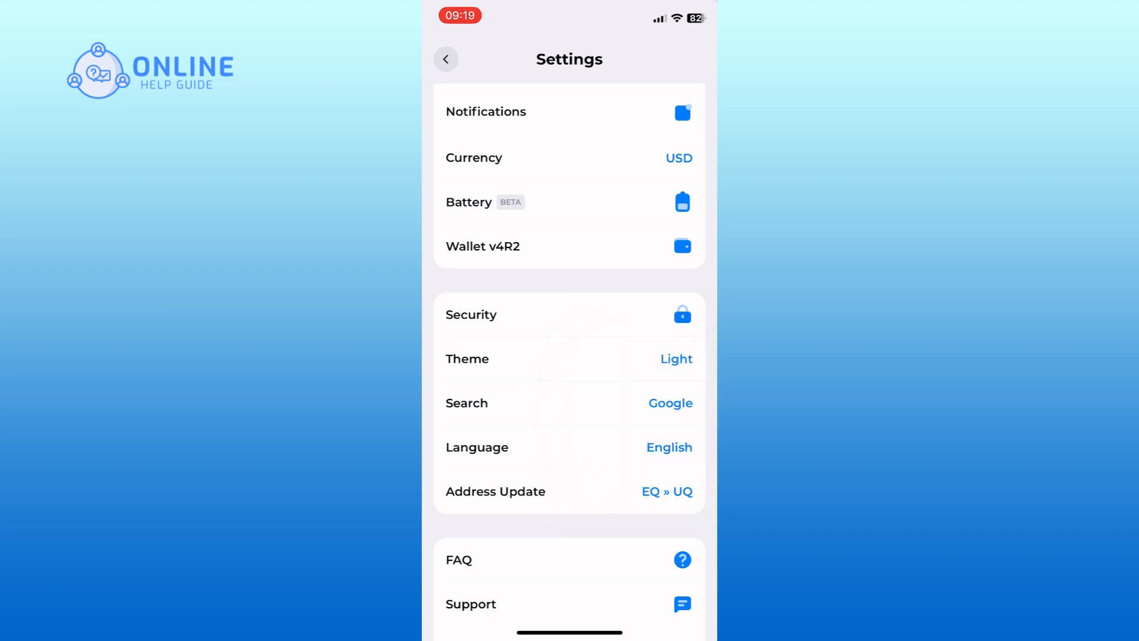